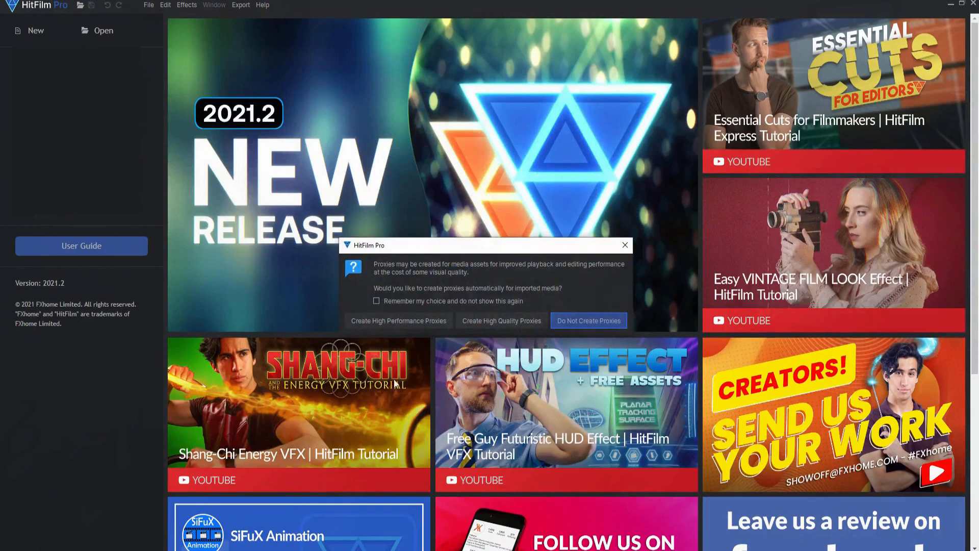
pyautogui.moveTo(549, 393)
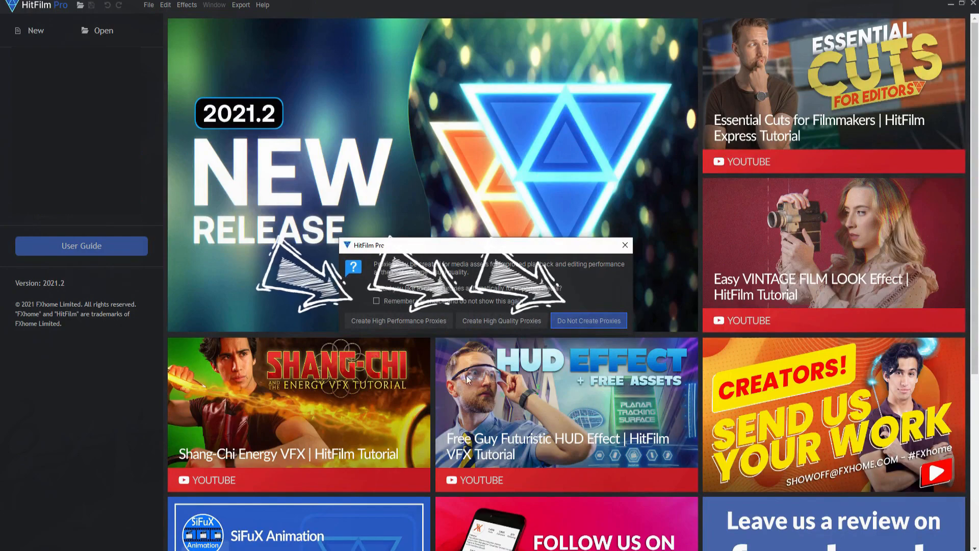
# Decline the automatic proxy creation prompt and list the File menu commands
pyautogui.click(587, 320)
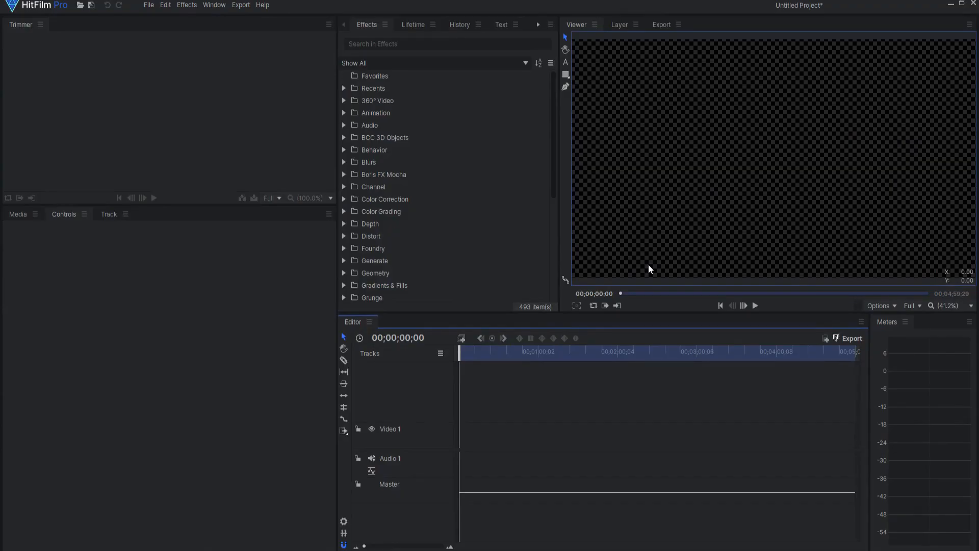
pyautogui.click(149, 6)
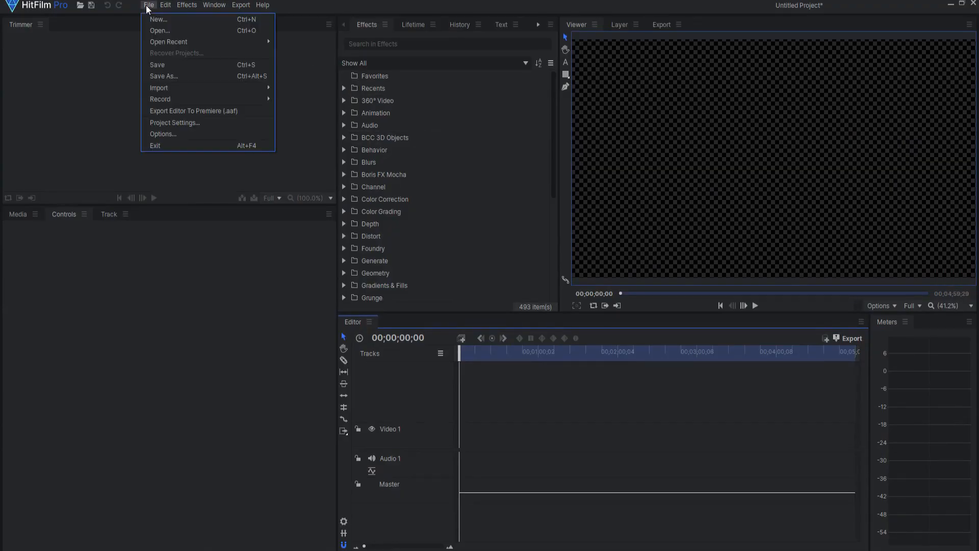